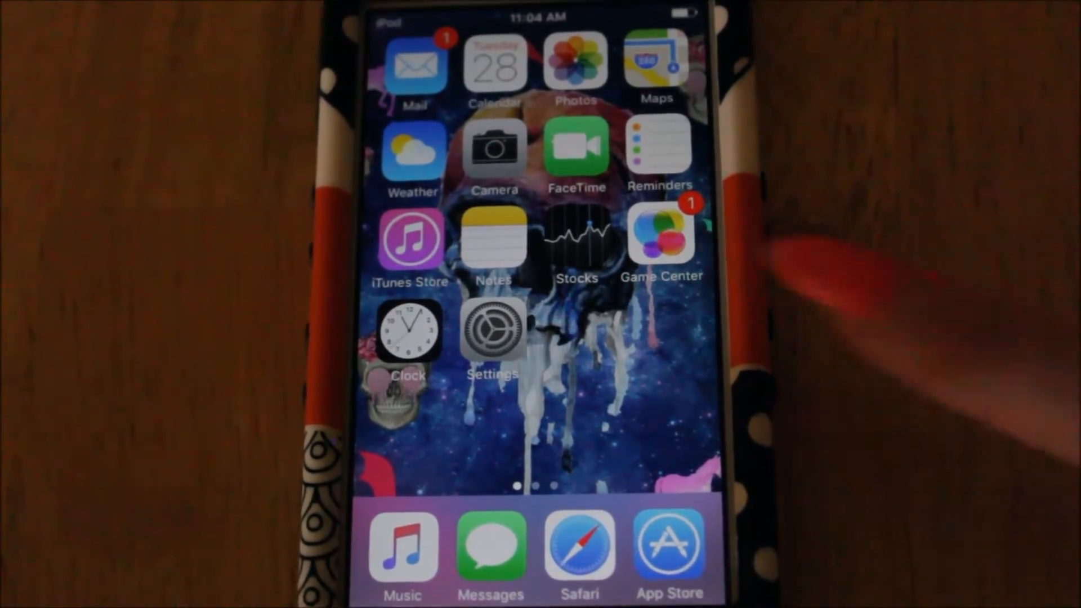
mouse_move(862, 290)
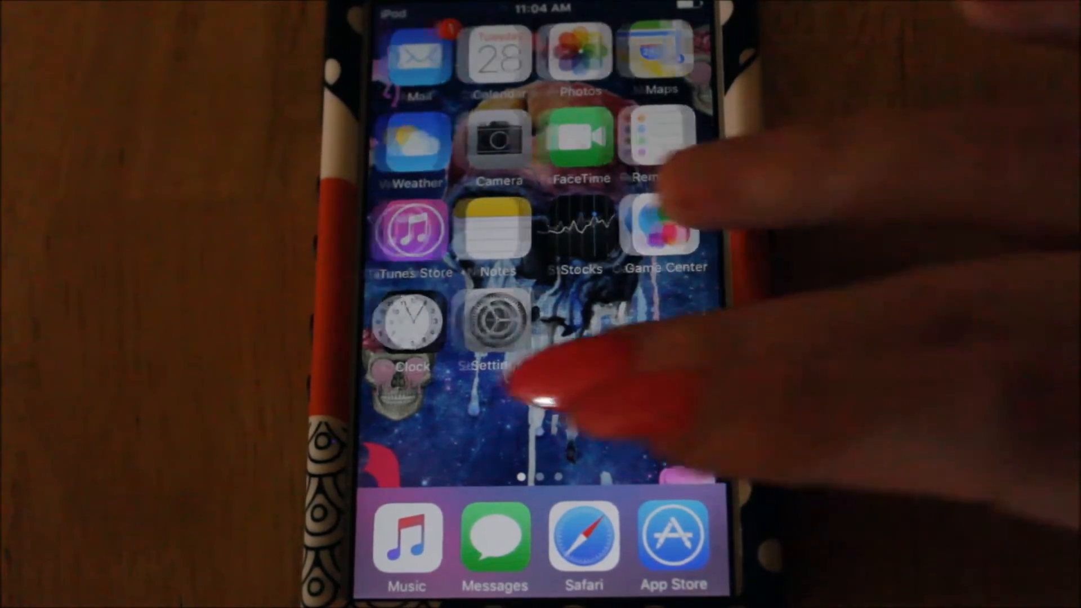
- Swipe left in the utilities folder to show Calculator, Translate, Find iPhone, Units, News, Videos
scroll("left", 3)
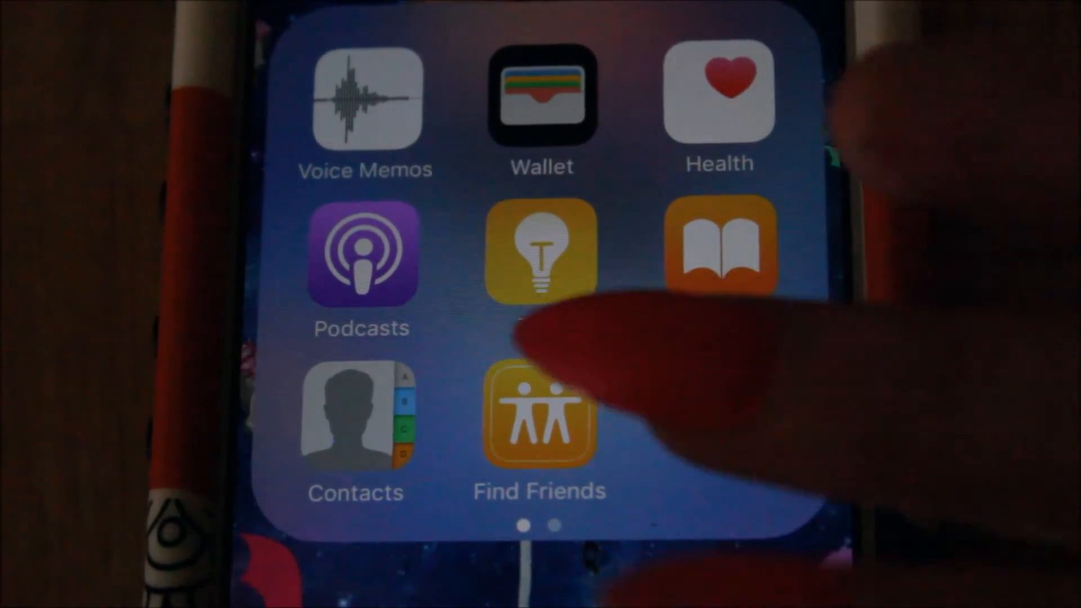
scroll("left", 3)
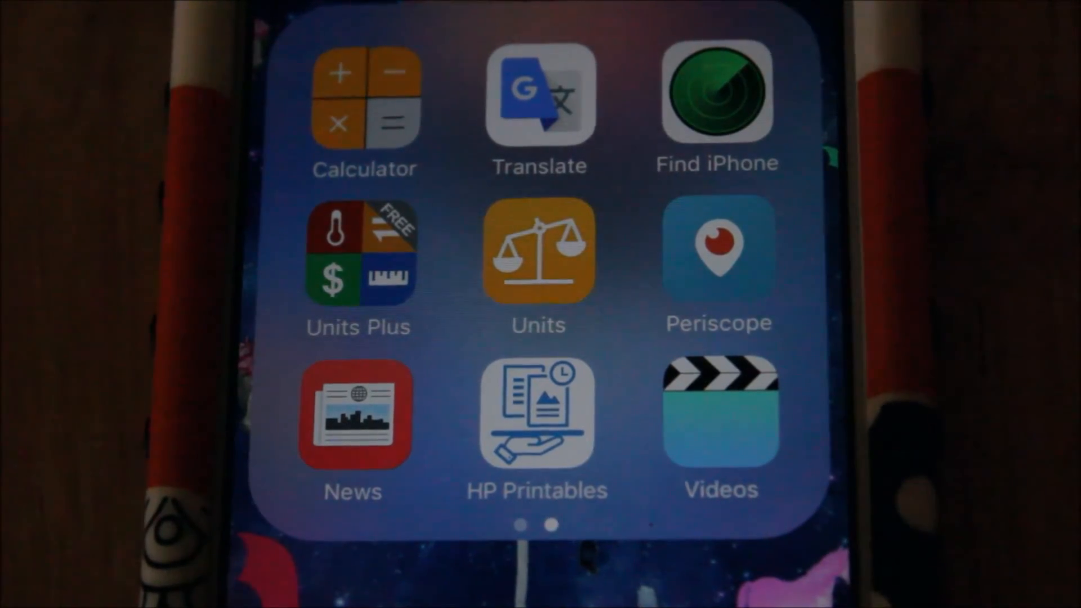
- Switch to the collage folder holding Trio, SnapCollage, Pic-it Collage and FotoRus
scroll("left", 3)
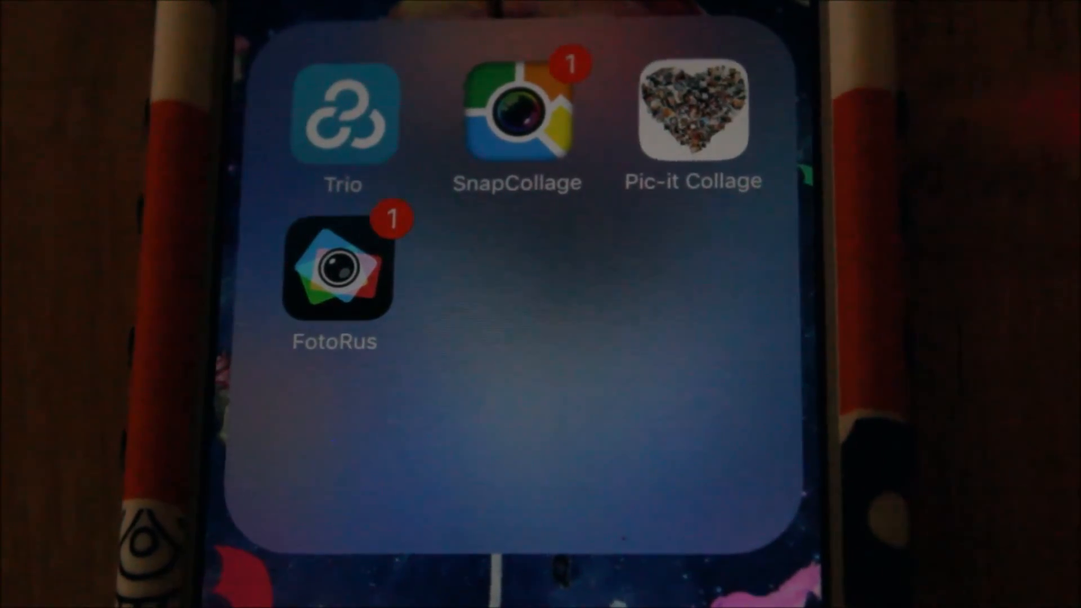
- Launch FotoRus from the collage folder
left_click(334, 269)
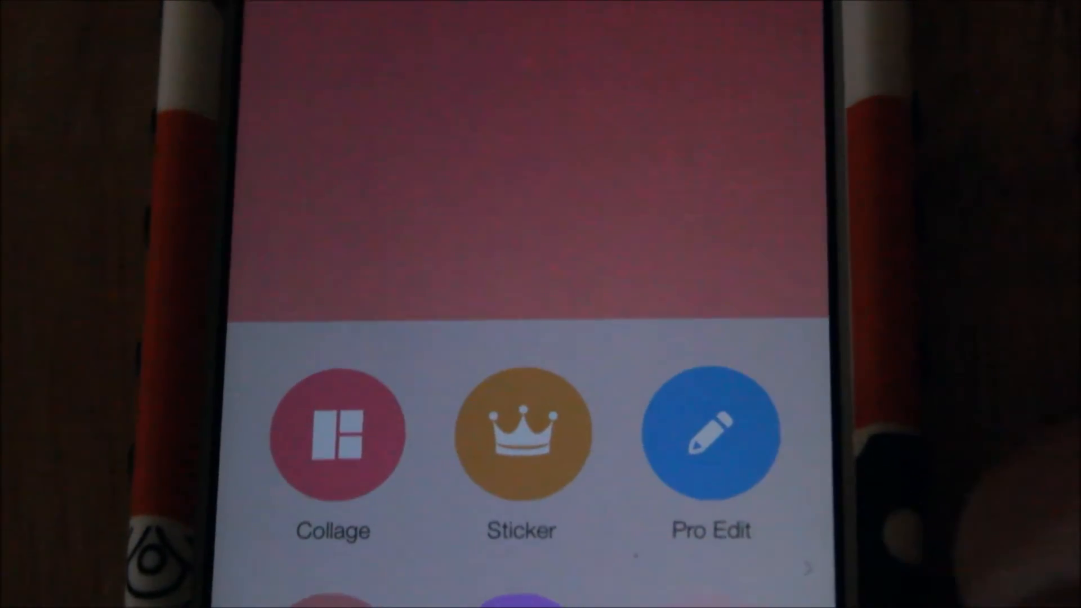